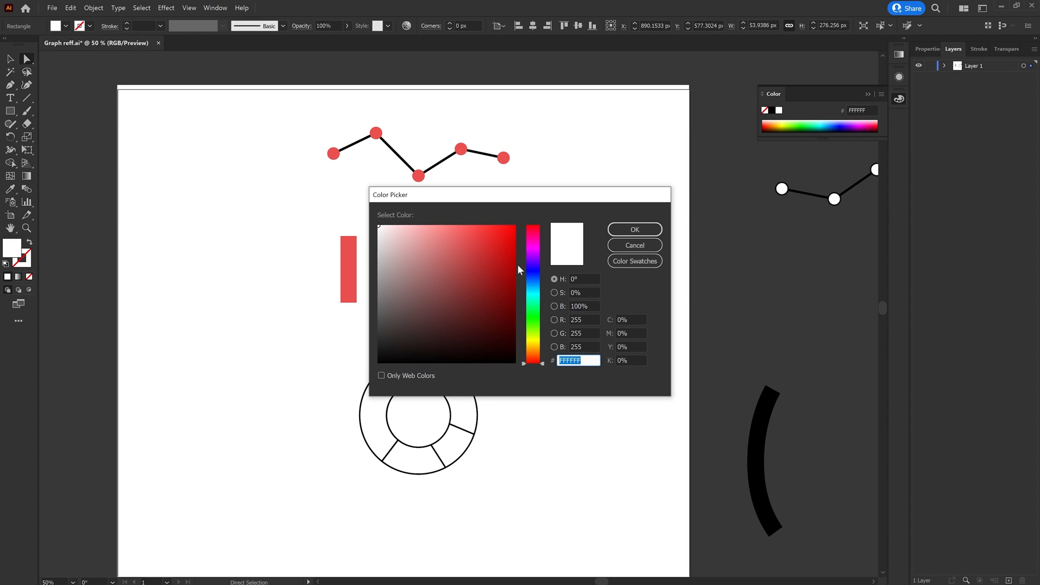
Pick a turquoise shade, hex 32E0D7, in the Color Picker instead of white
{"action": "left_click", "coordinate": [633, 229]}
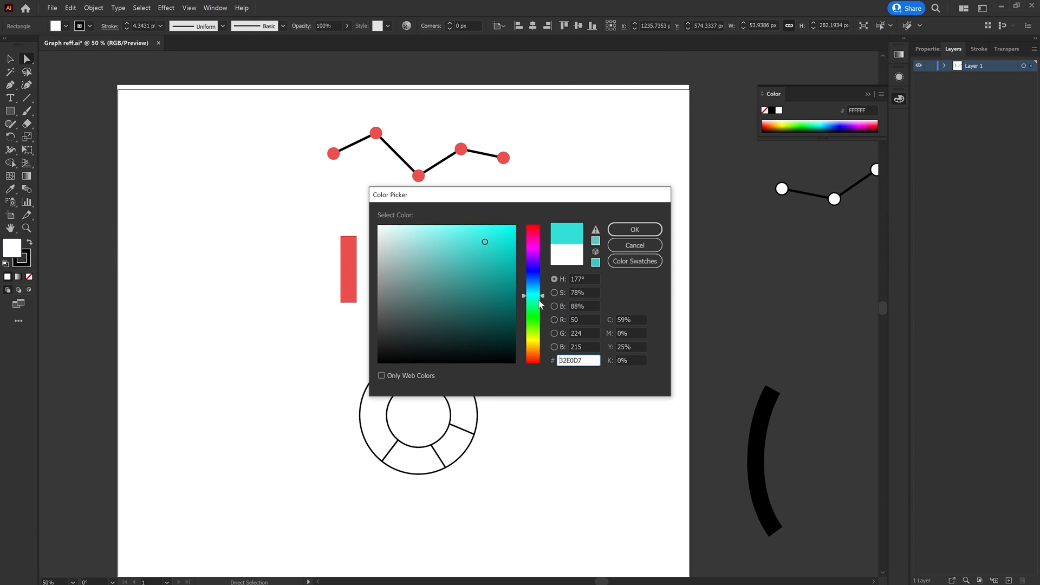
{"action": "left_click", "coordinate": [633, 229]}
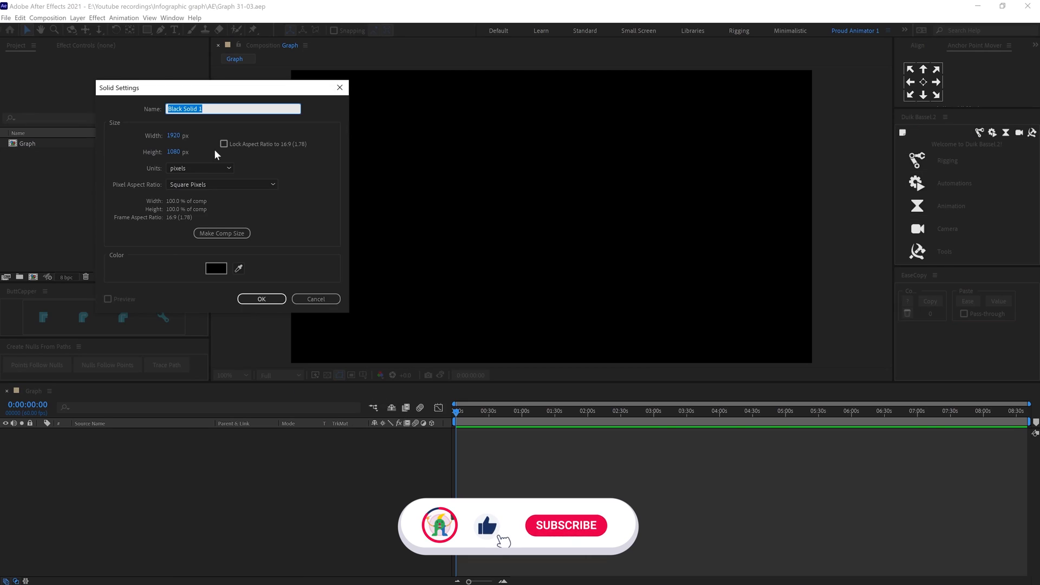
Add a turquoise background solid and preview the red Intro circle growing from a dot
{"action": "left_click", "coordinate": [261, 299]}
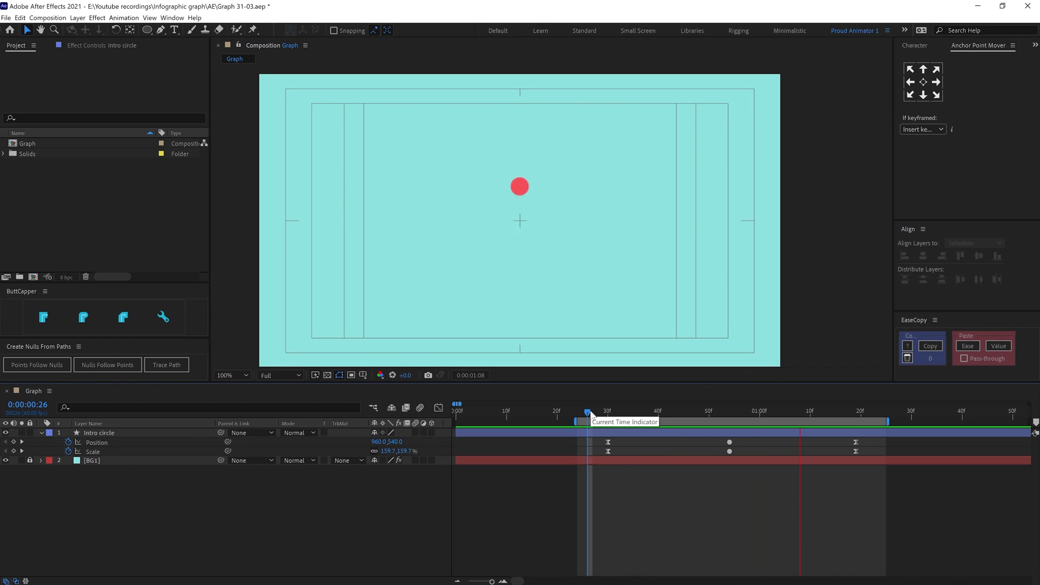
{"action": "left_click_drag", "start_coordinate": [587, 410], "coordinate": [633, 409]}
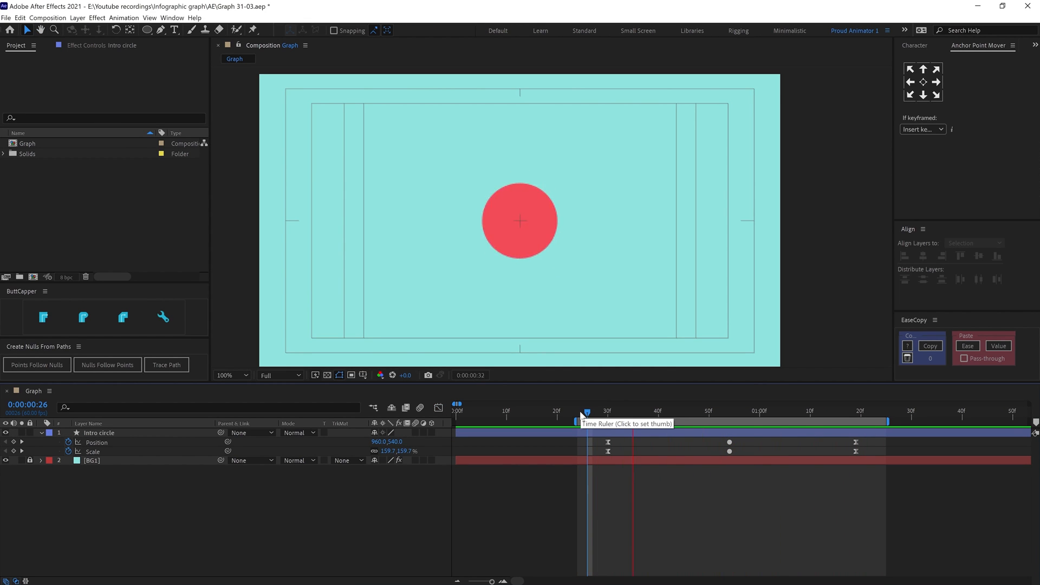
{"action": "left_click", "coordinate": [592, 410]}
{"action": "type", "text": "Graph line"}
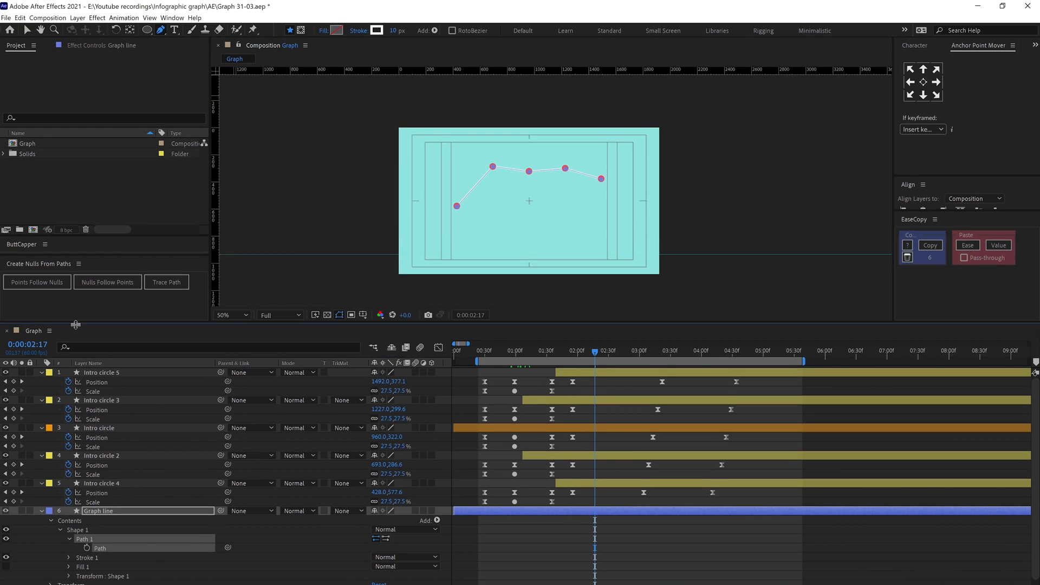
Draw the white Graph line with the Pen tool and link its points to the circles via nulls
{"action": "left_click", "coordinate": [37, 282]}
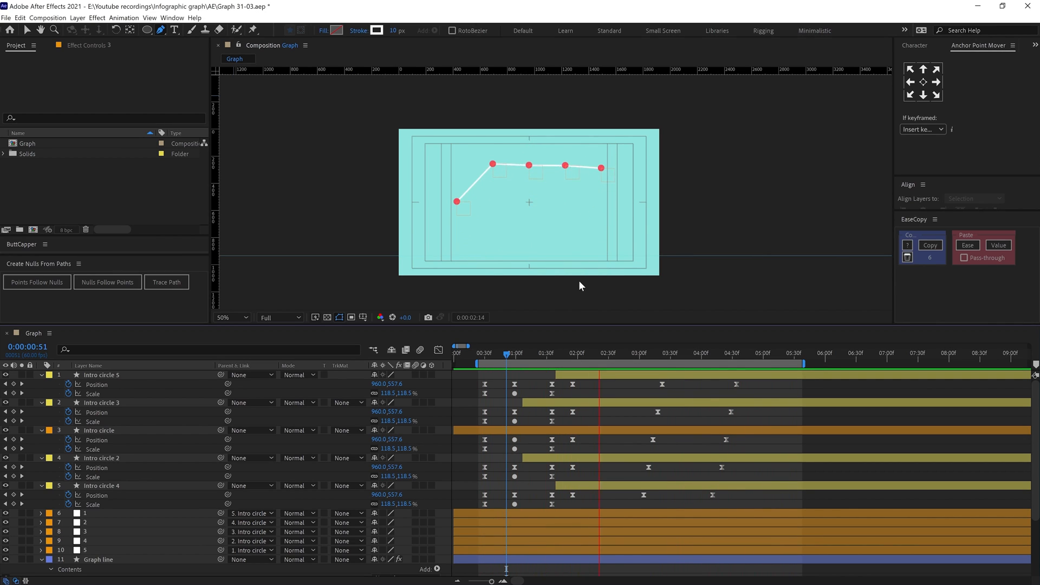
{"action": "left_click", "coordinate": [713, 352]}
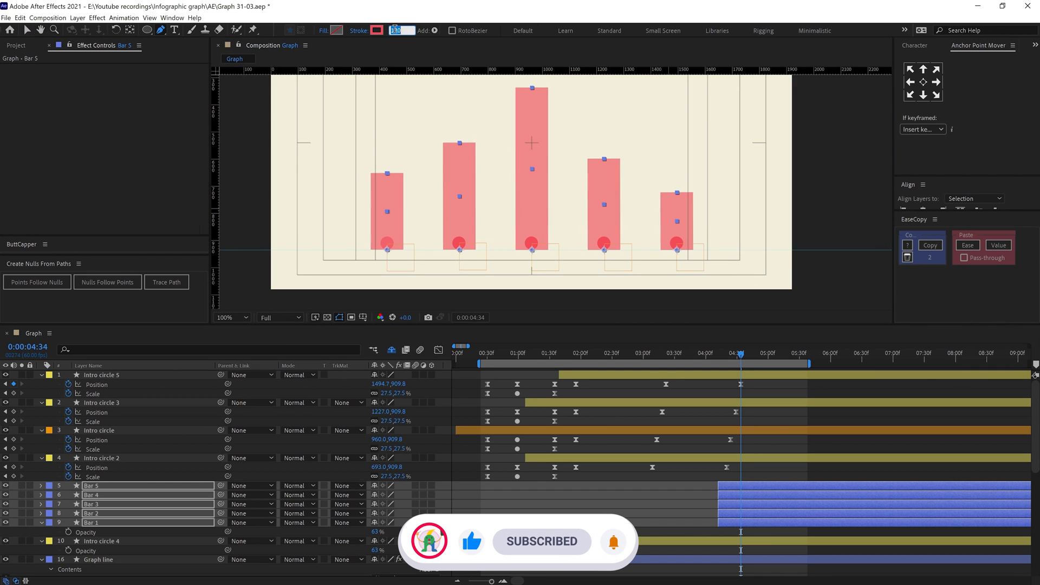
Add rectangle shape layers Bar 1–5 that grow upward from the circles
{"action": "left_click", "coordinate": [91, 503]}
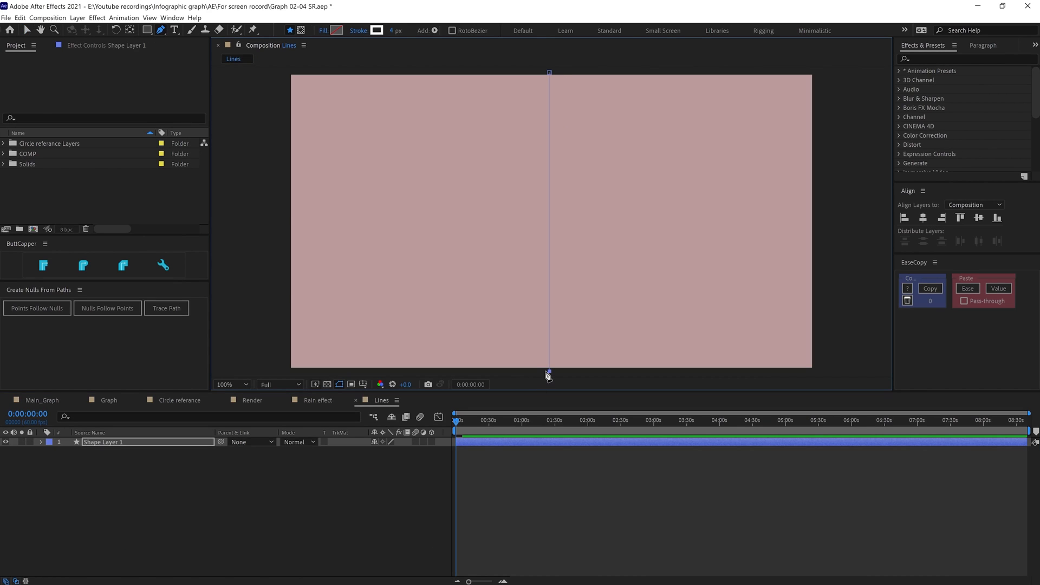
Finish the vertical white line and give its stroke dashes with Gap raised to 35
{"action": "double_click", "coordinate": [103, 442]}
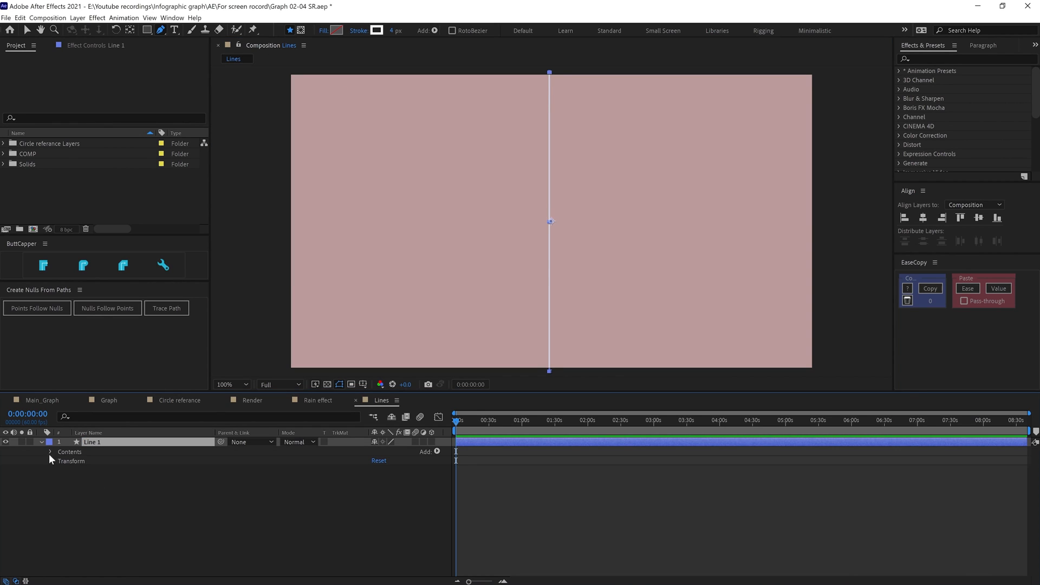
{"action": "left_click", "coordinate": [51, 452]}
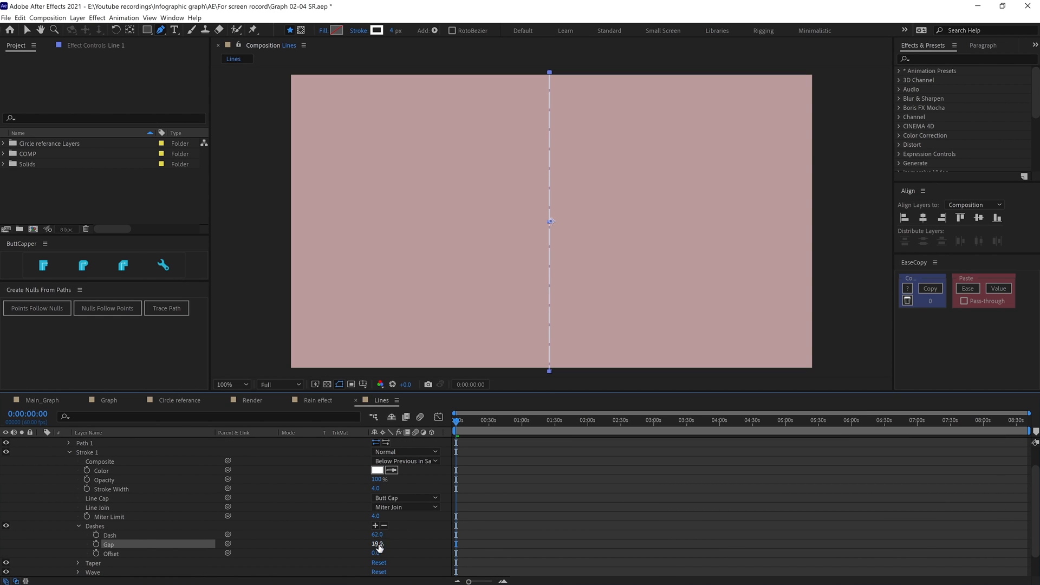
{"action": "left_click_drag", "start_coordinate": [378, 544], "coordinate": [388, 544]}
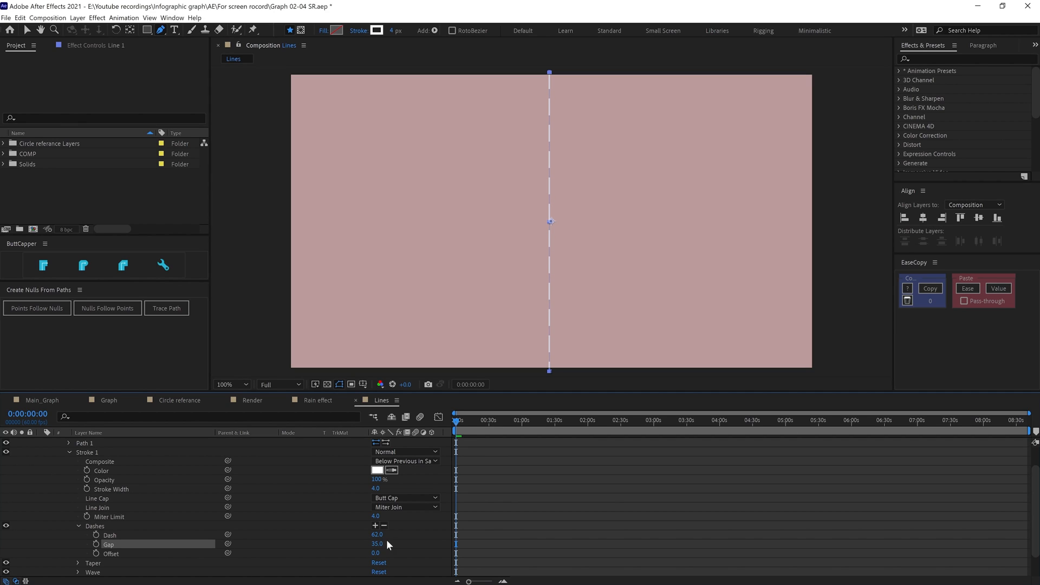